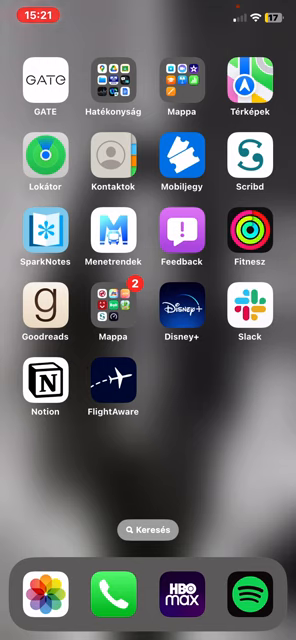
Launch FlightAware from the home screen and head into its settings
{"action": "left_click", "coordinate": [112, 386]}
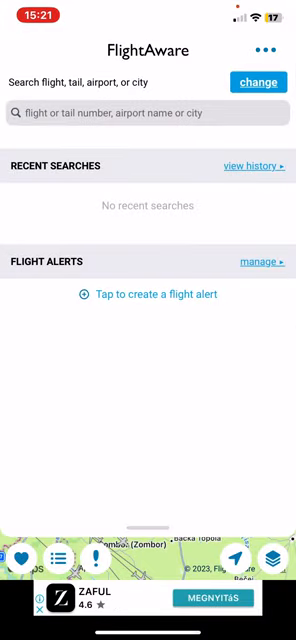
{"action": "left_click", "coordinate": [264, 50]}
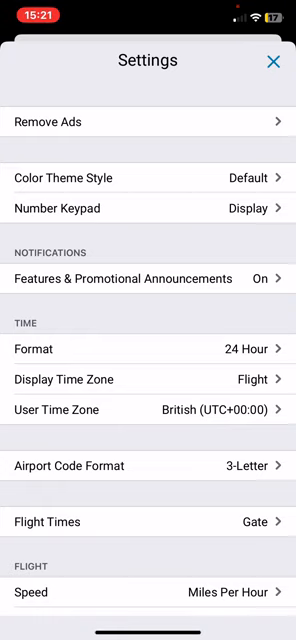
Choose FlightAware as the color theme style and return to the flight search screen
{"action": "left_click", "coordinate": [148, 176]}
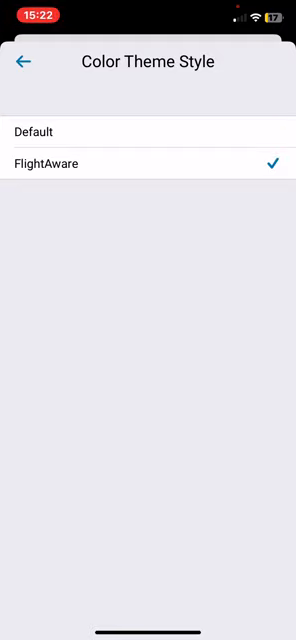
{"action": "left_click", "coordinate": [22, 62]}
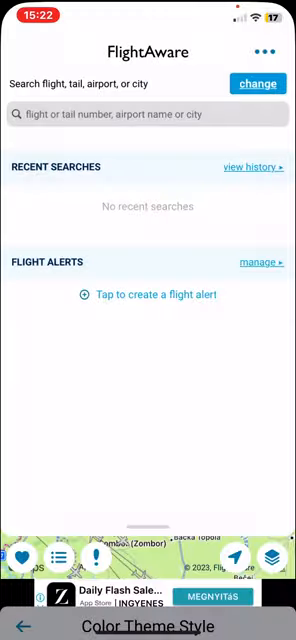